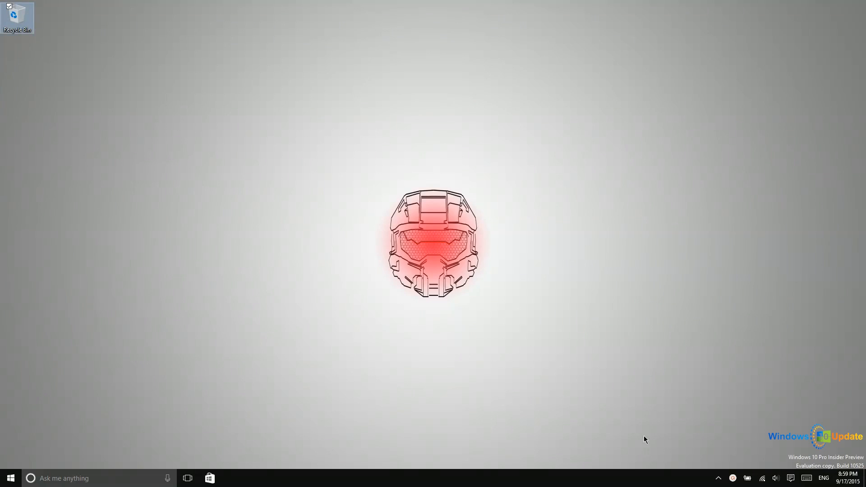
mouse_move(326, 242)
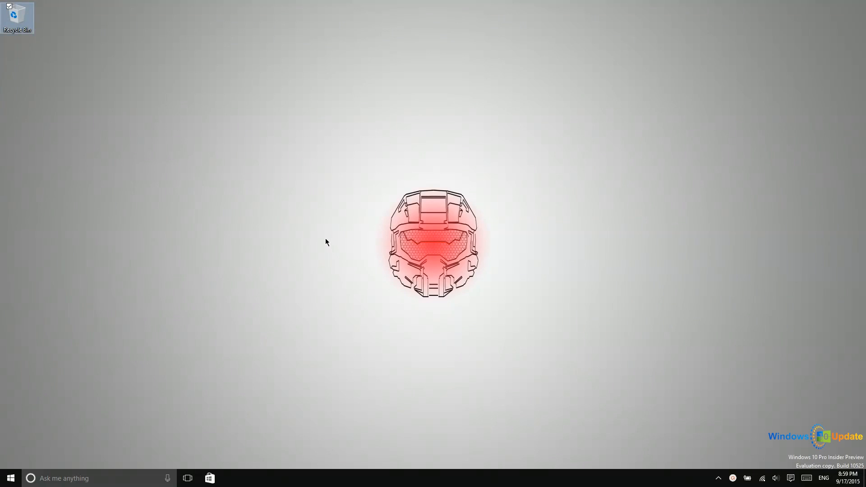
mouse_move(276, 281)
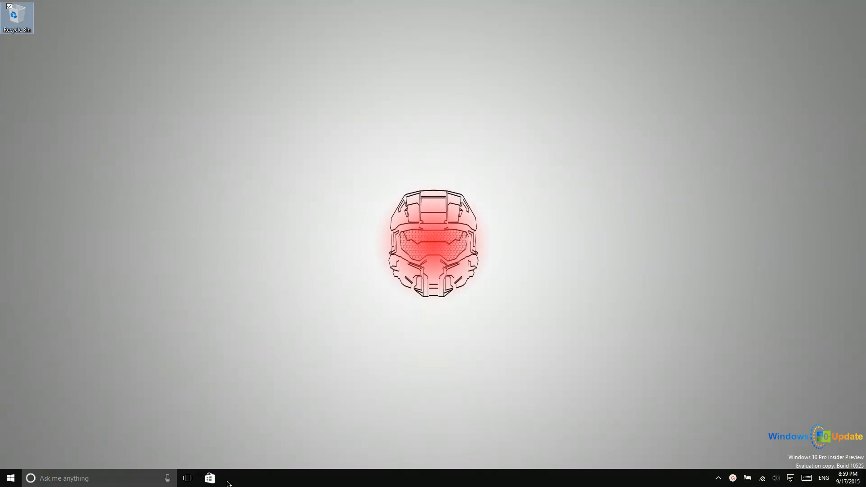
mouse_move(192, 465)
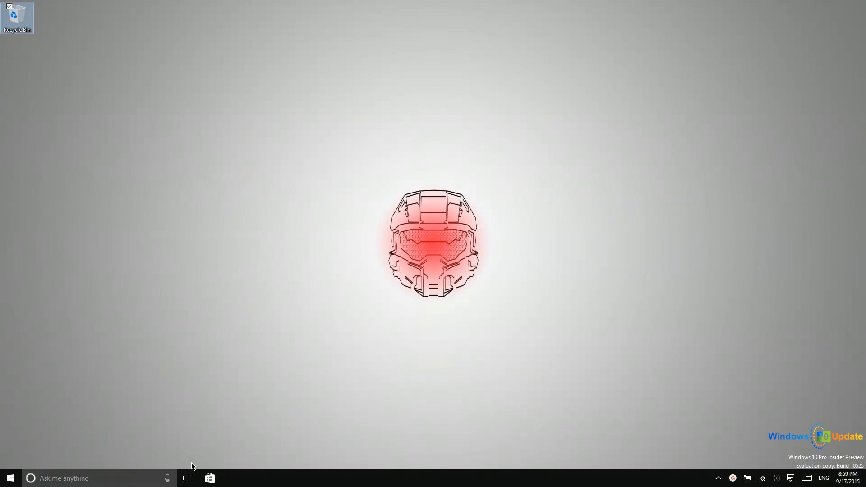
Launch the Store from its pinned taskbar icon, then bring up the Start menu tiles
left_click(210, 479)
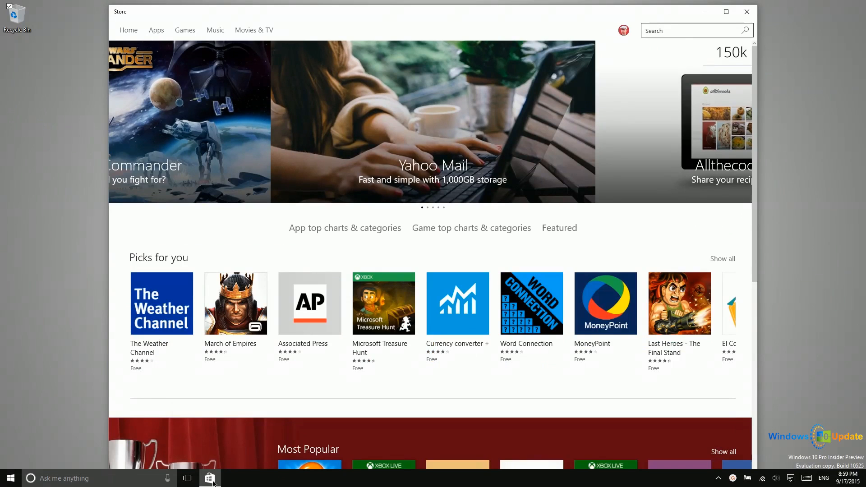
mouse_move(210, 479)
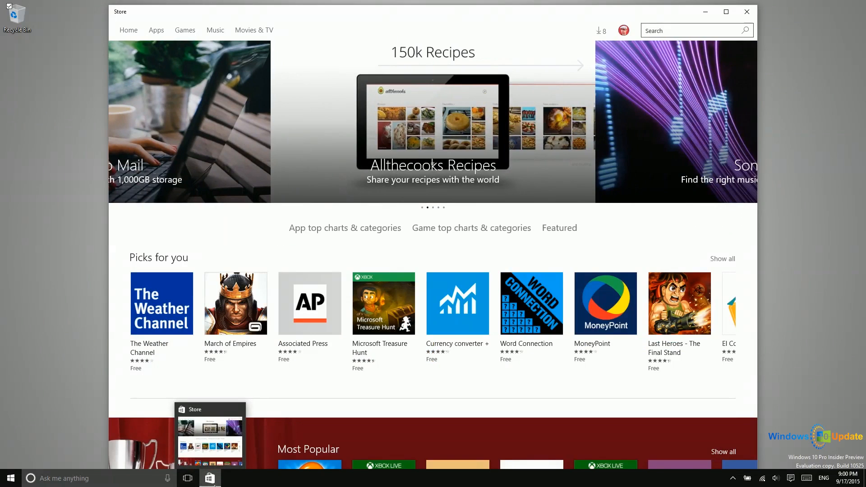
left_click(10, 478)
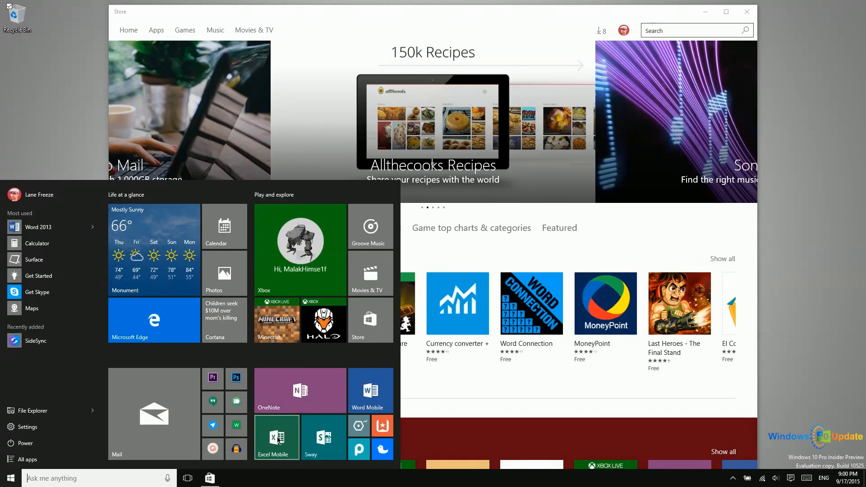
Launch Excel Mobile from its Start tile and pin its taskbar icon
left_click(276, 437)
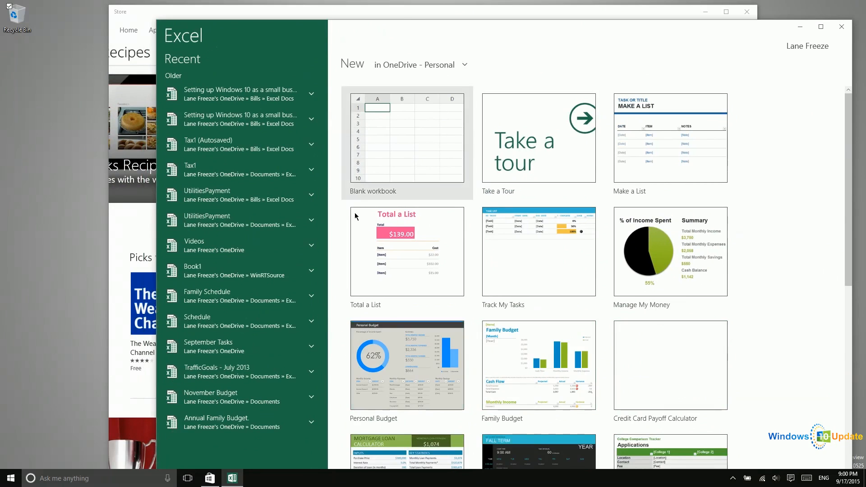
mouse_move(232, 478)
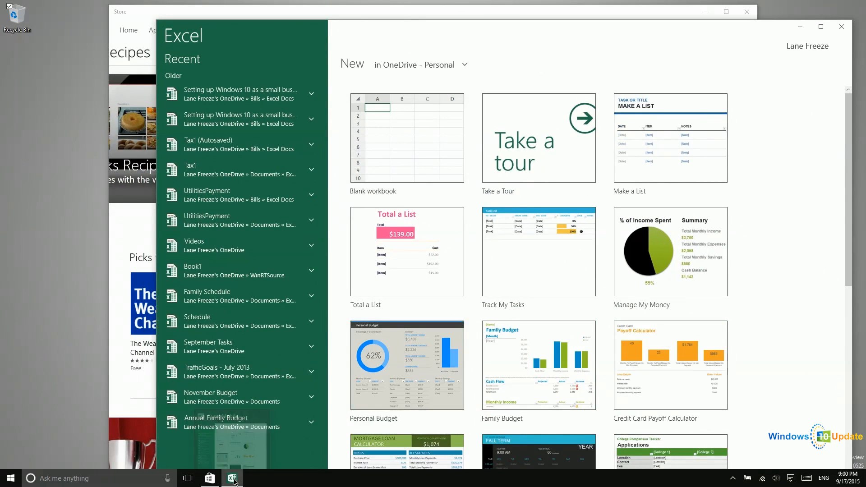
mouse_move(232, 478)
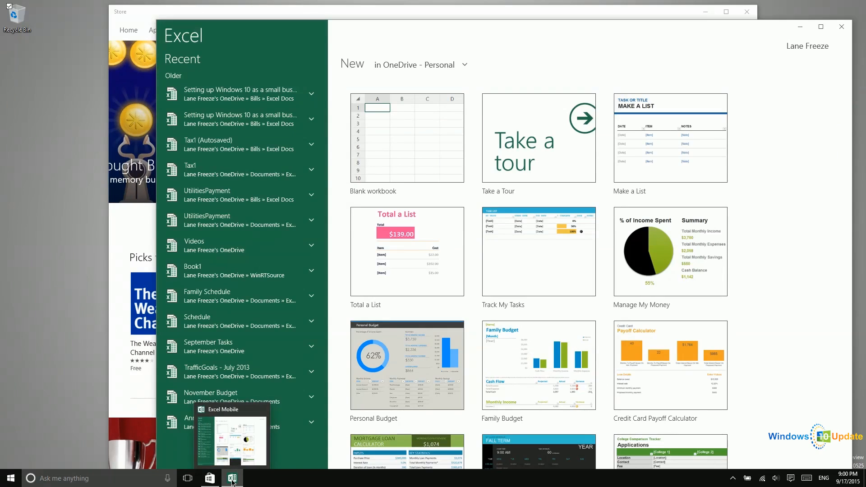
right_click(232, 479)
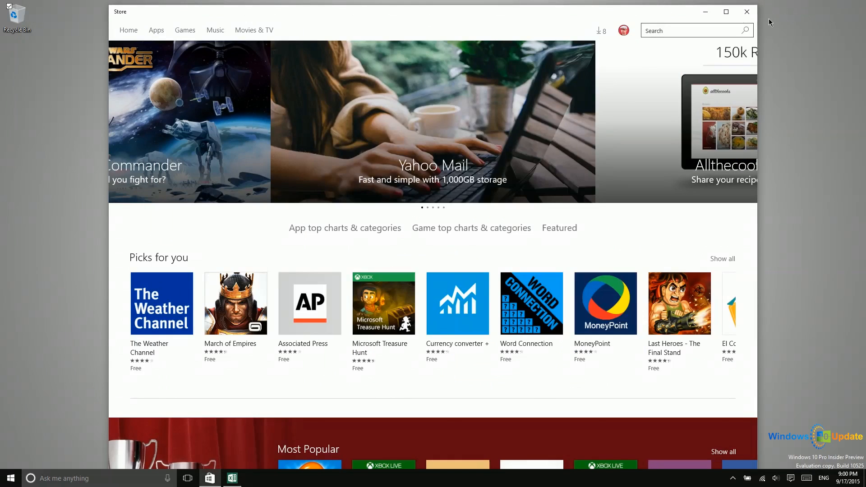
Close the Microsoft Store window, leaving the empty desktop
left_click(746, 12)
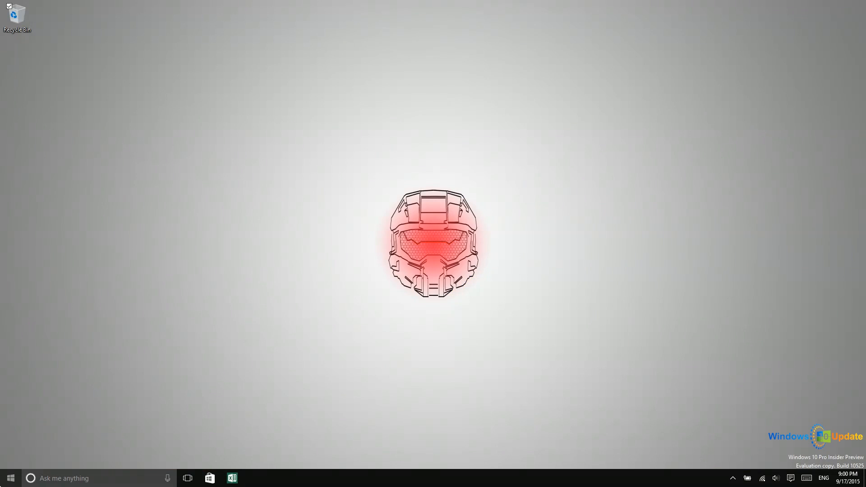
Unpin Excel Mobile from the taskbar, leaving only the Store pinned
left_click(10, 478)
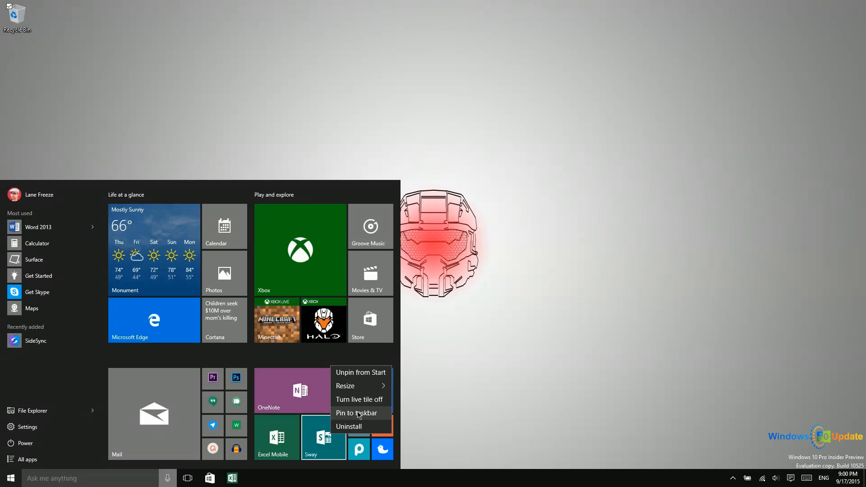
left_click(357, 412)
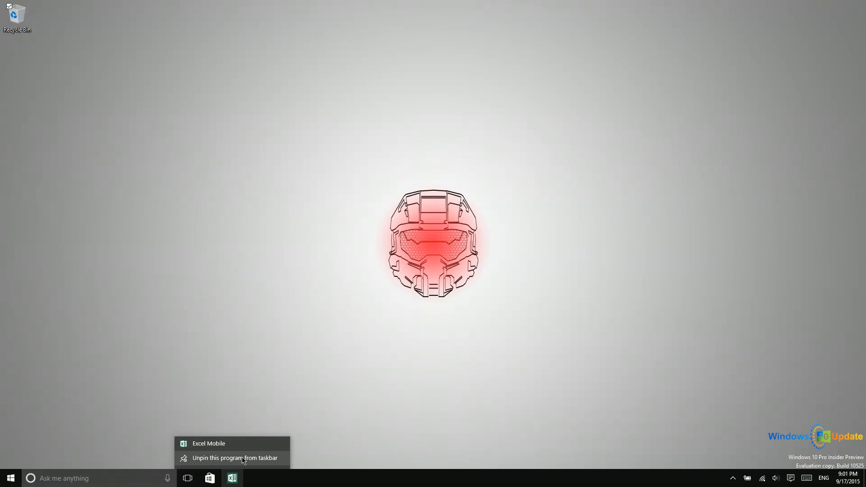
left_click(235, 458)
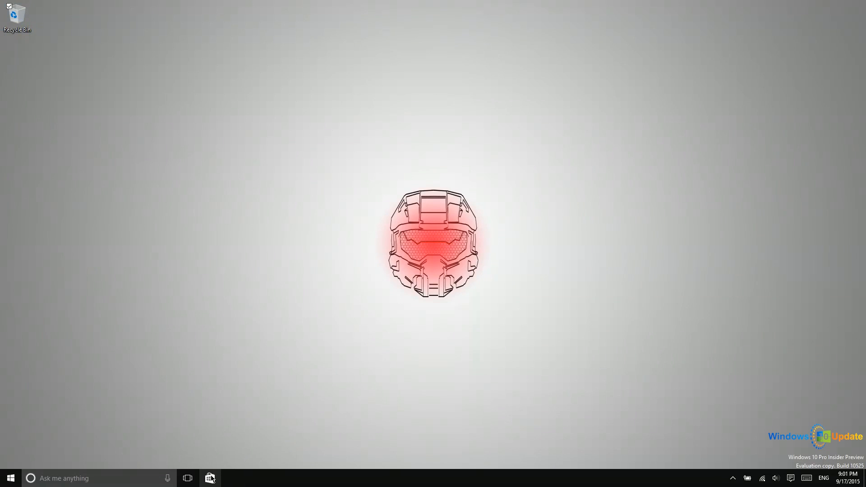